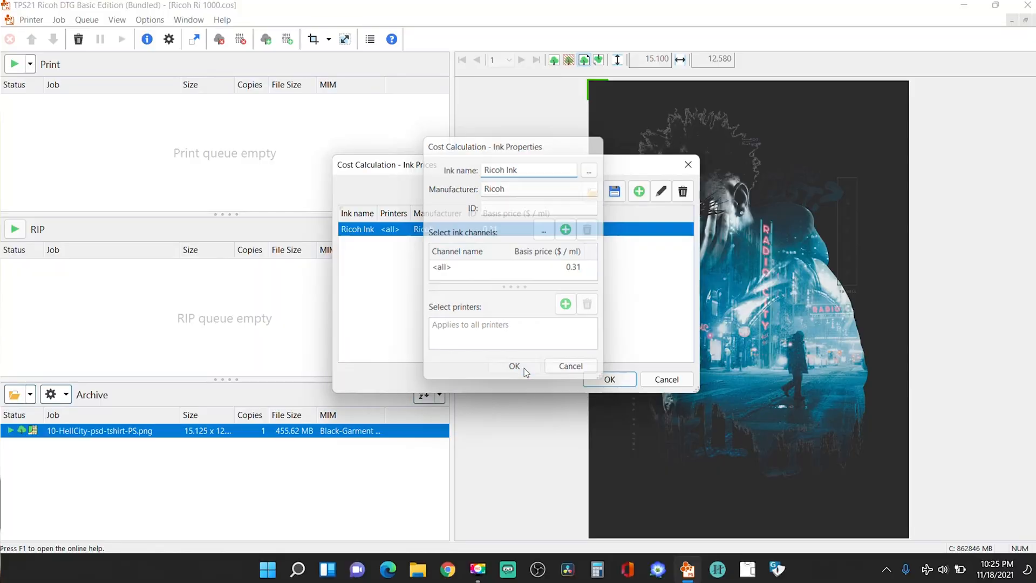
- Confirm the Ricoh Ink properties at $0.31 per ml for all channels
left_click(514, 366)
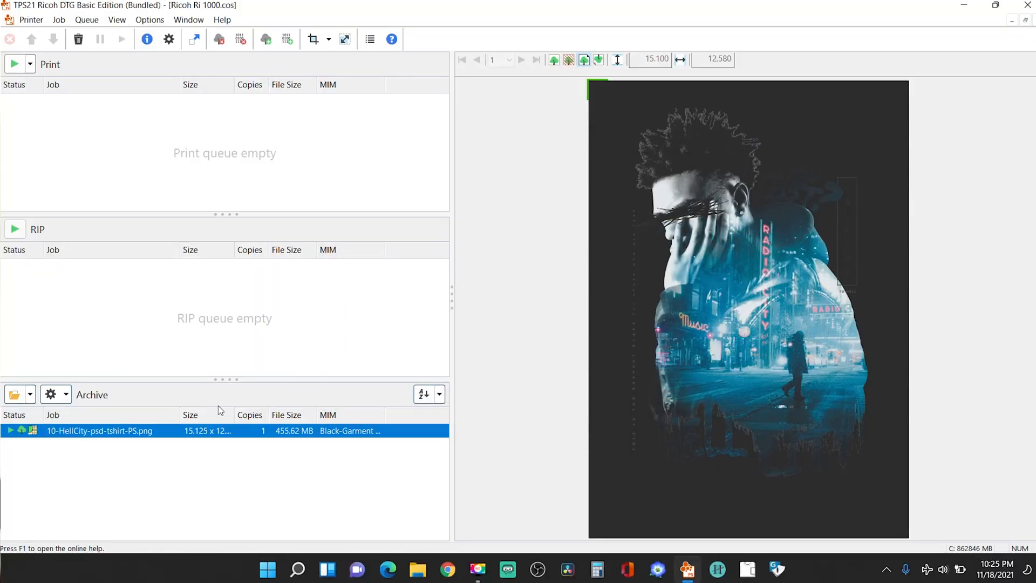